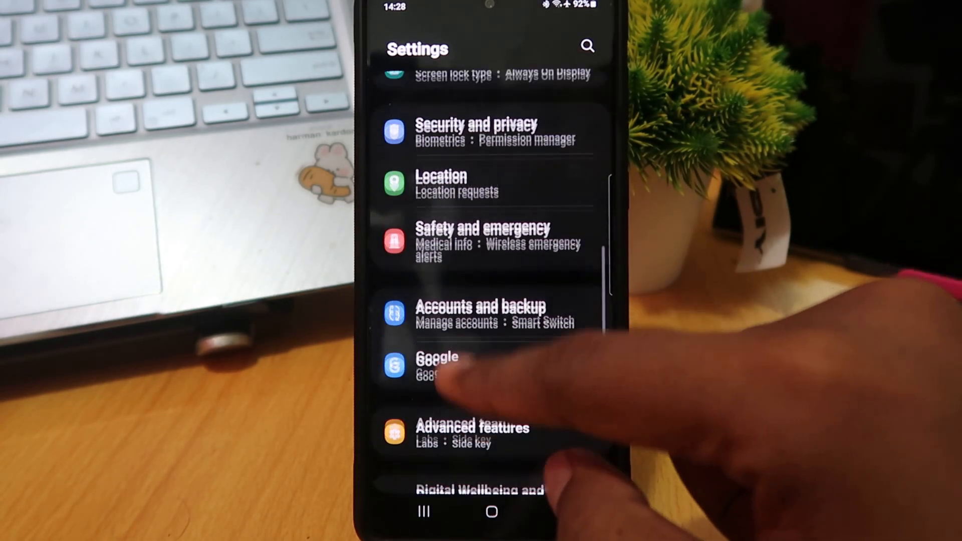
View the Security and privacy page with Secure Folder, then return to the main settings list
scroll(down, 3)
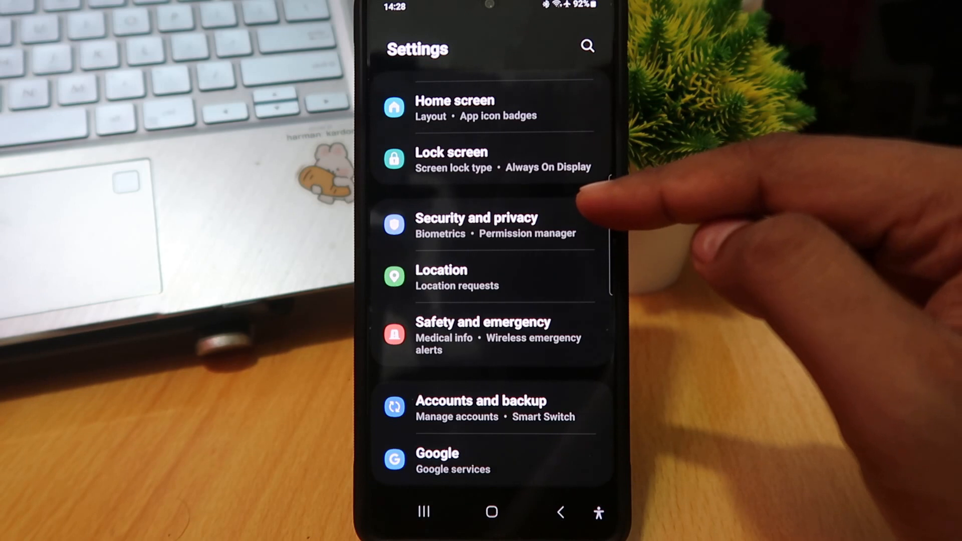
click(474, 223)
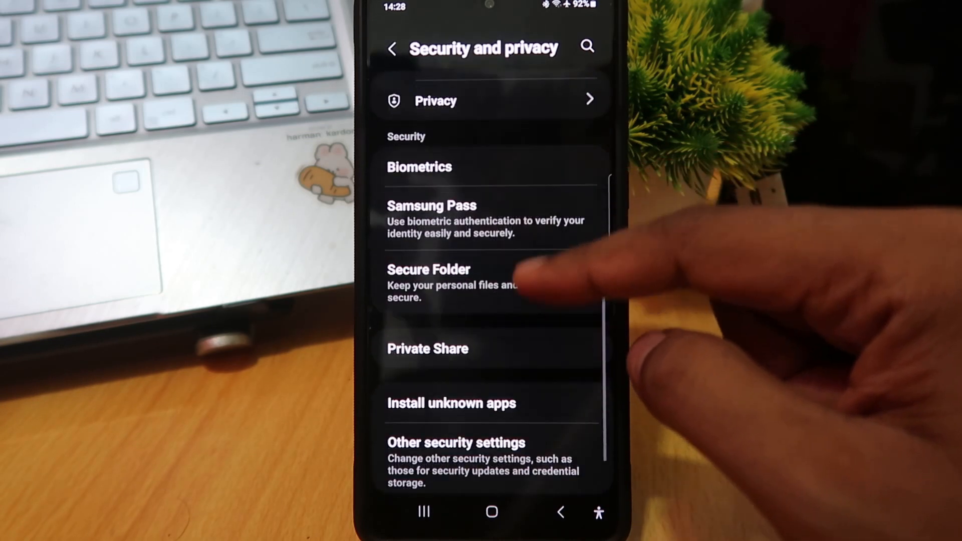
scroll(down, 3)
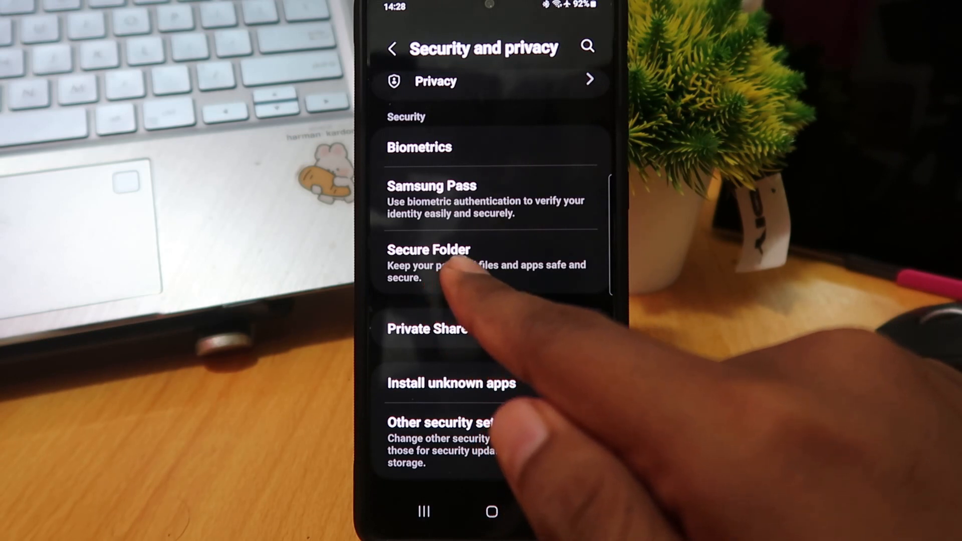
click(428, 258)
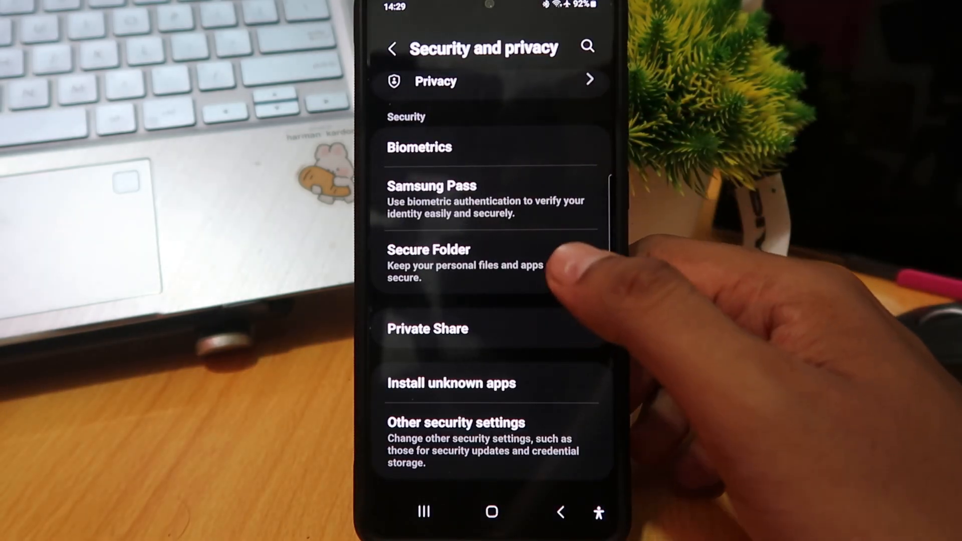
click(428, 249)
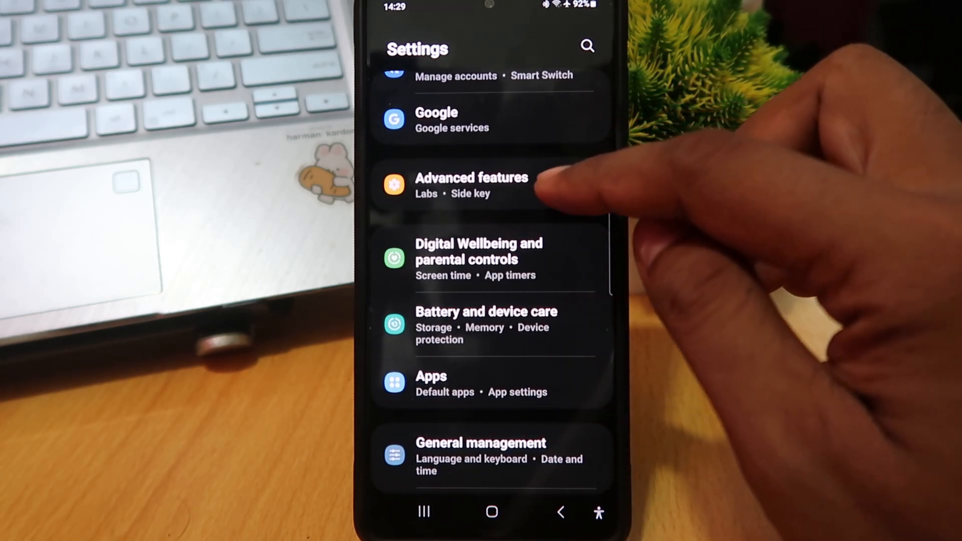
Reach the Dual Messenger page listing WhatsApp and Facebook via Advanced features
click(471, 185)
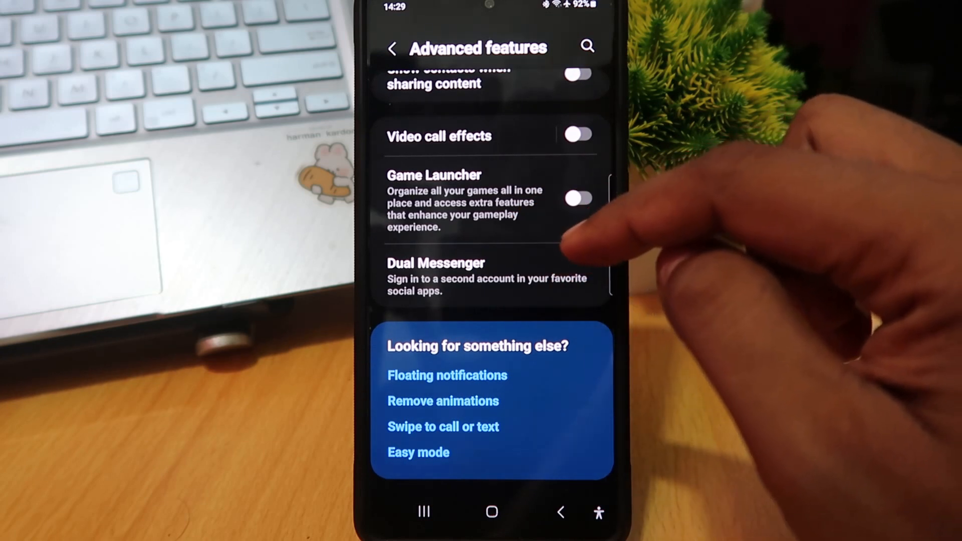
click(436, 263)
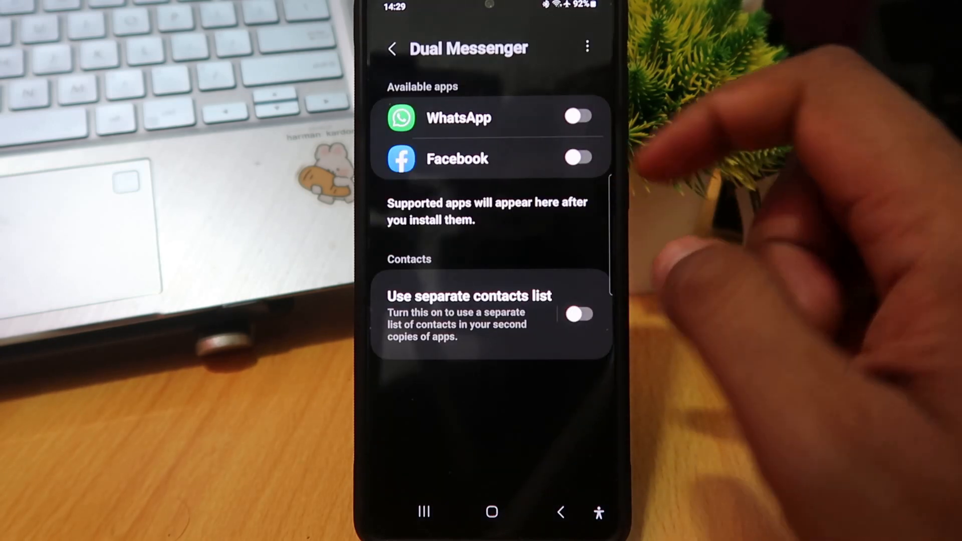
Show the Dual Messenger options menu with Delete all my data and About Dual Messenger
click(579, 314)
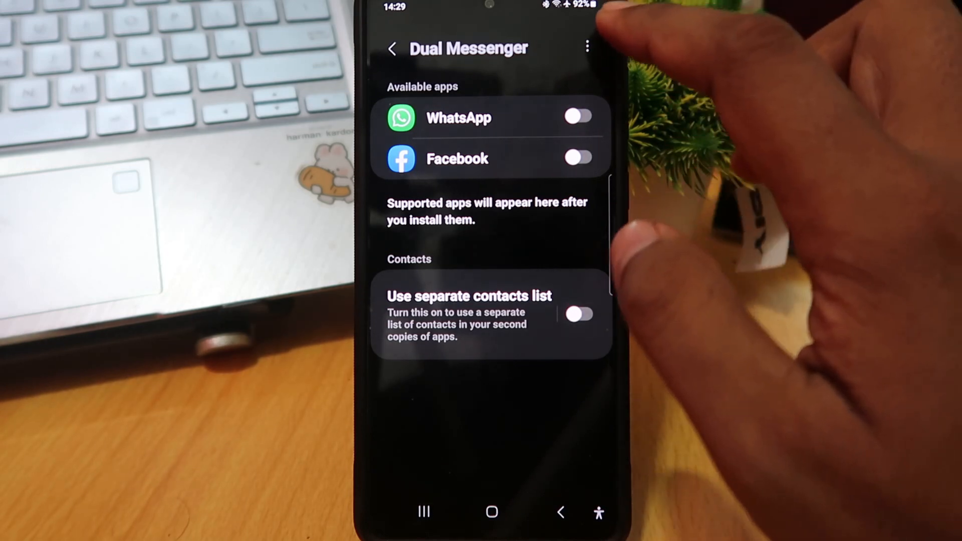
click(586, 48)
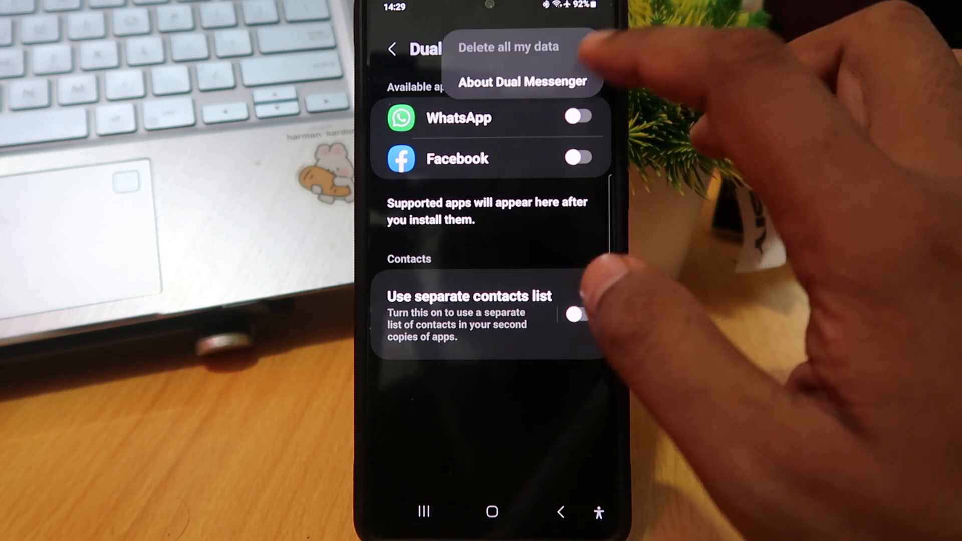